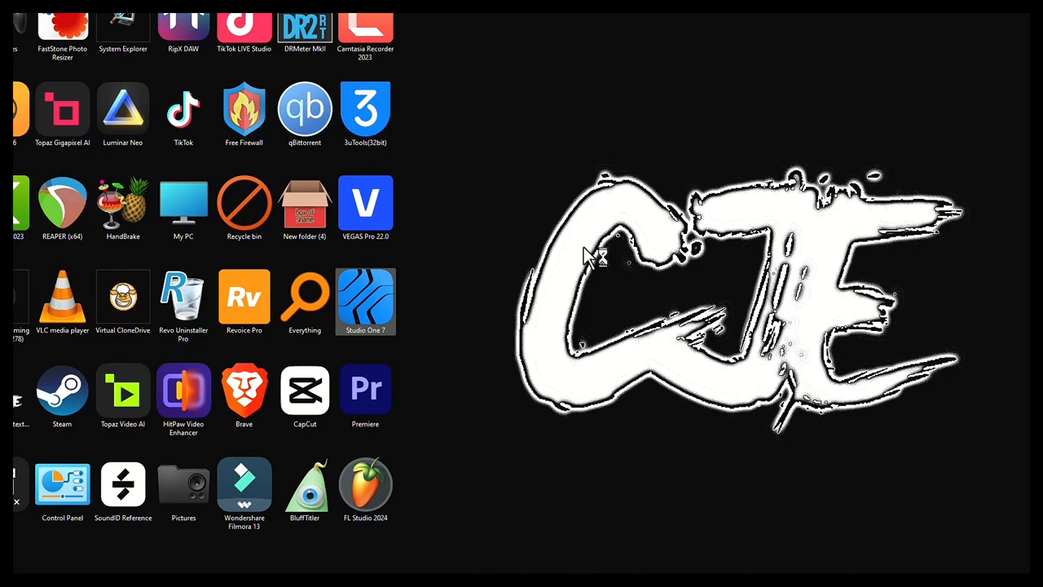
Launch Studio One 7 from its desktop shortcut
double_click(365, 302)
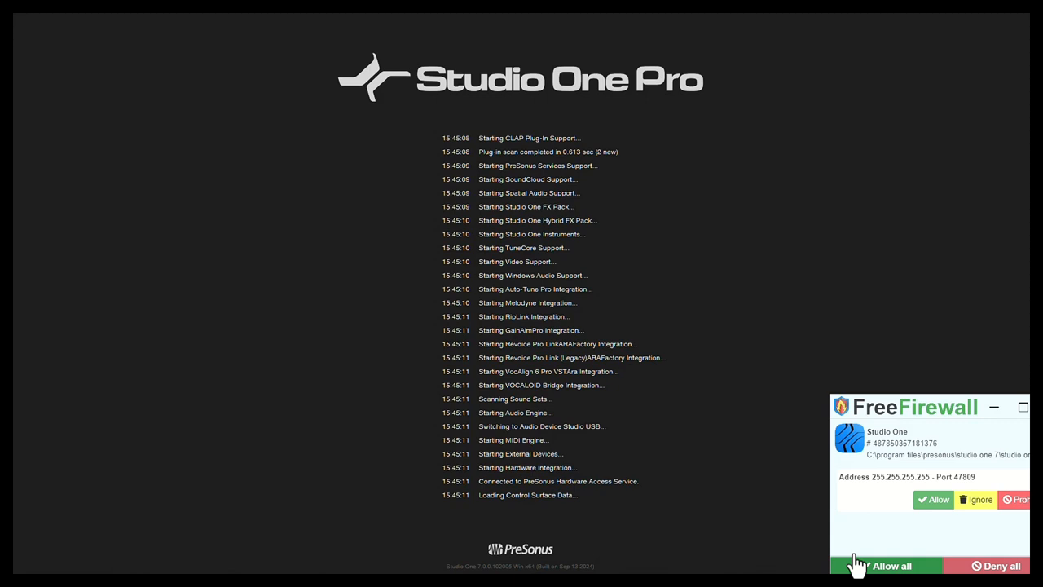
Allow network access, load the recent song DEAR BROTHER and dismiss the Mic Mod plugin window
left_click(889, 566)
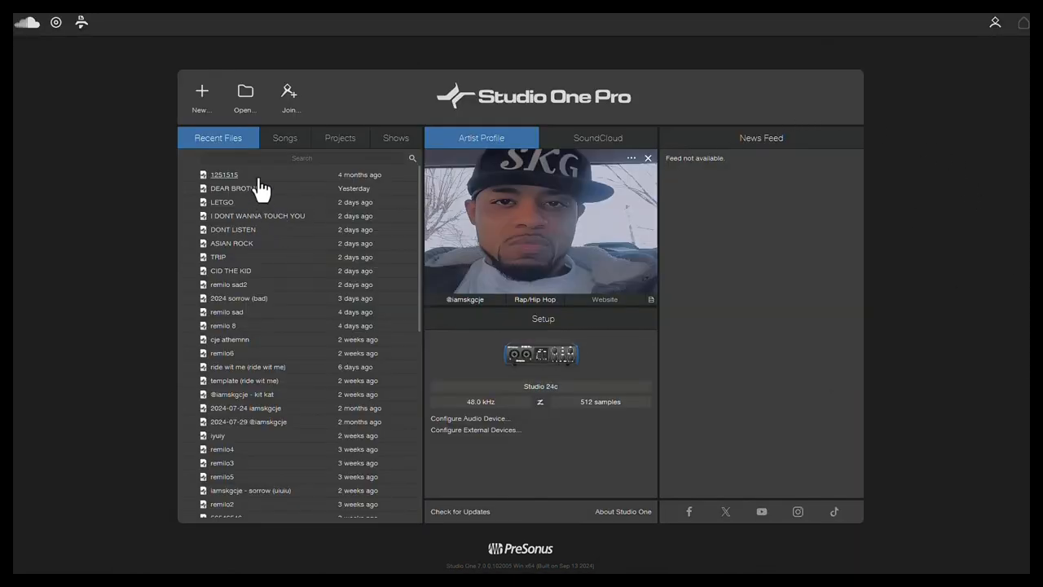
double_click(231, 189)
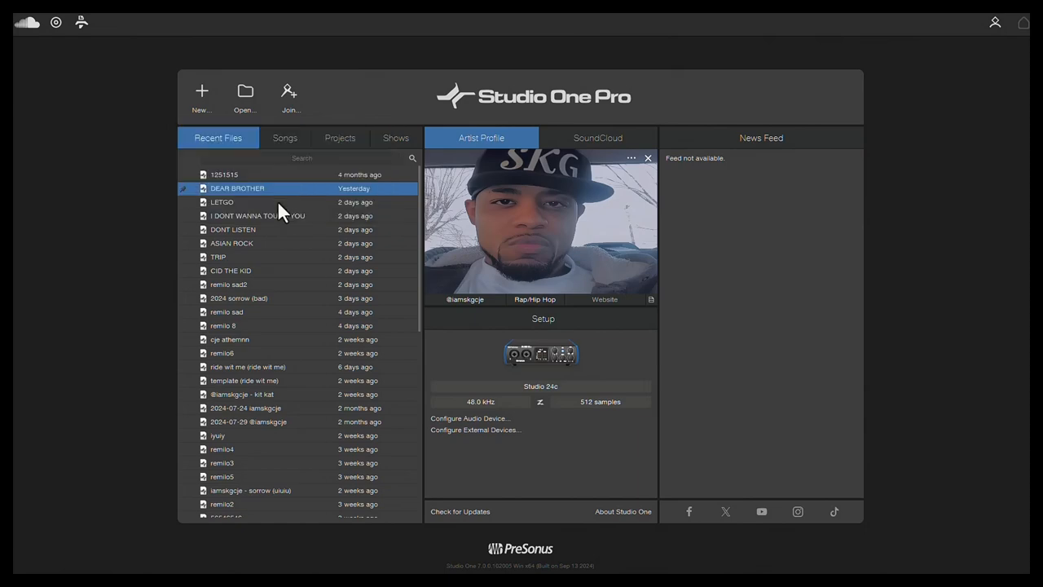
double_click(238, 189)
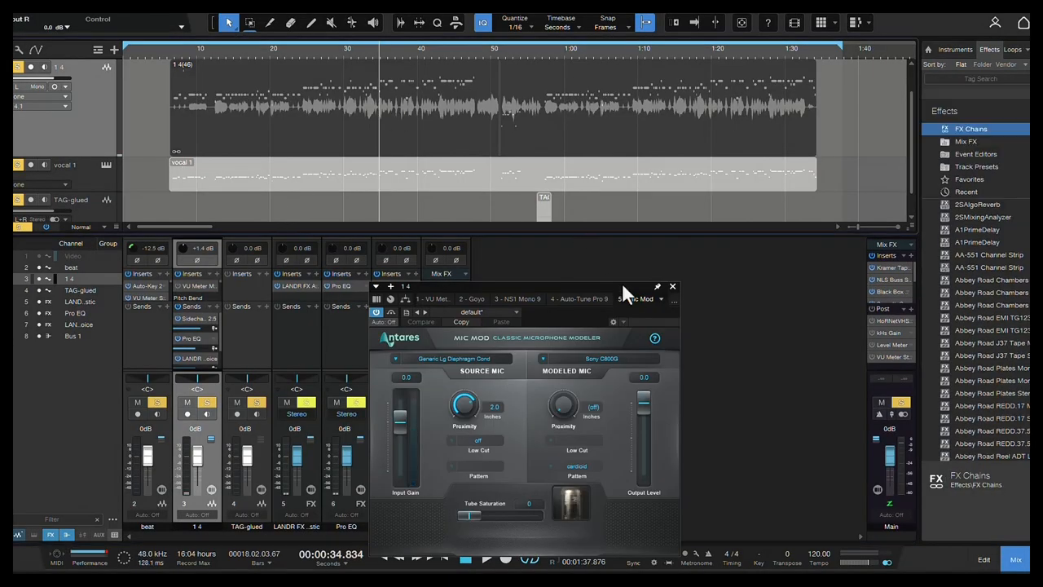
left_click(672, 287)
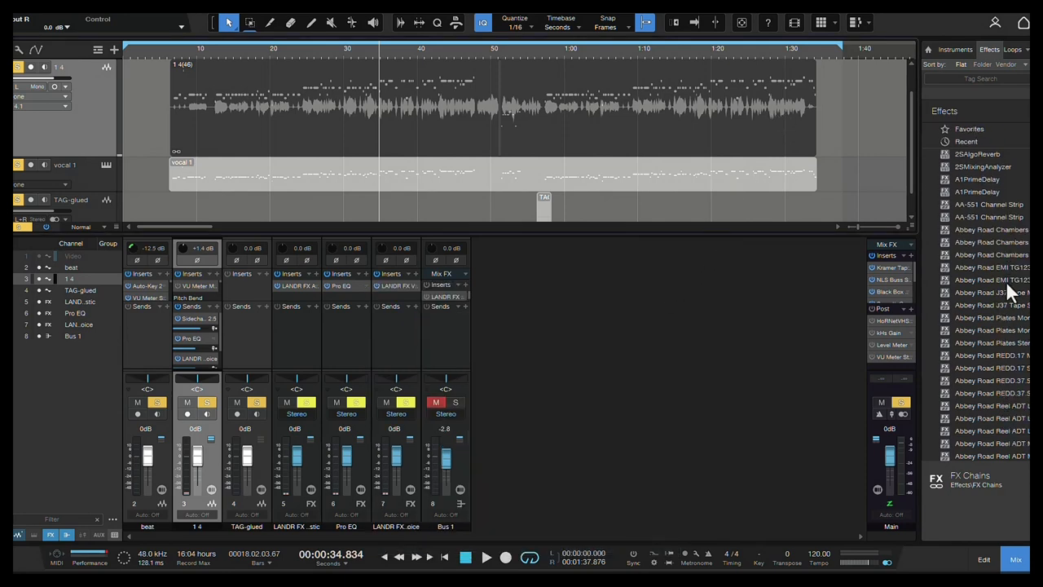
Scroll the Effects browser from M down to the last plugins in the list
scroll("down", 3)
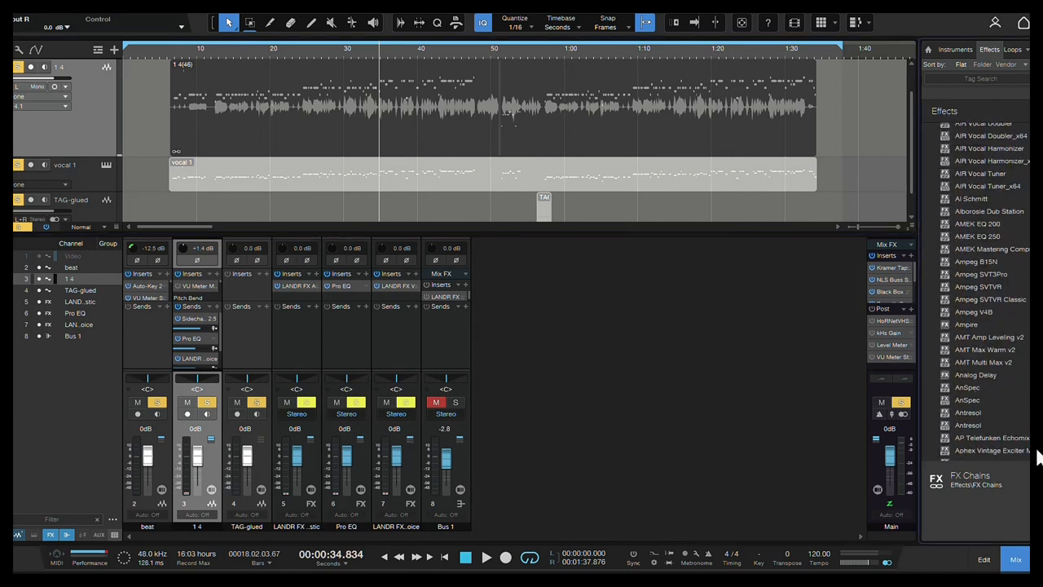
scroll("down", 3)
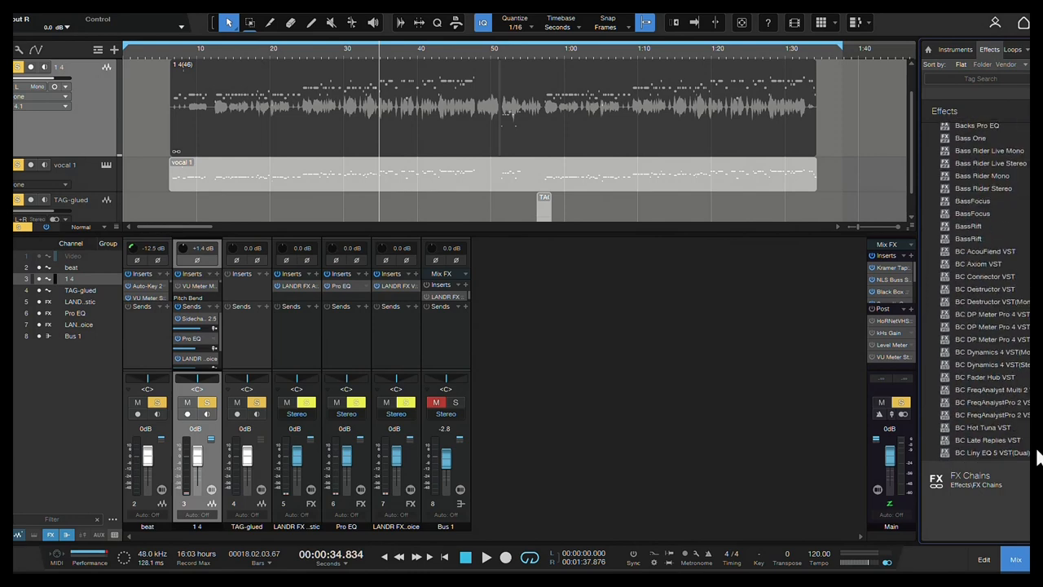
scroll("down", 3)
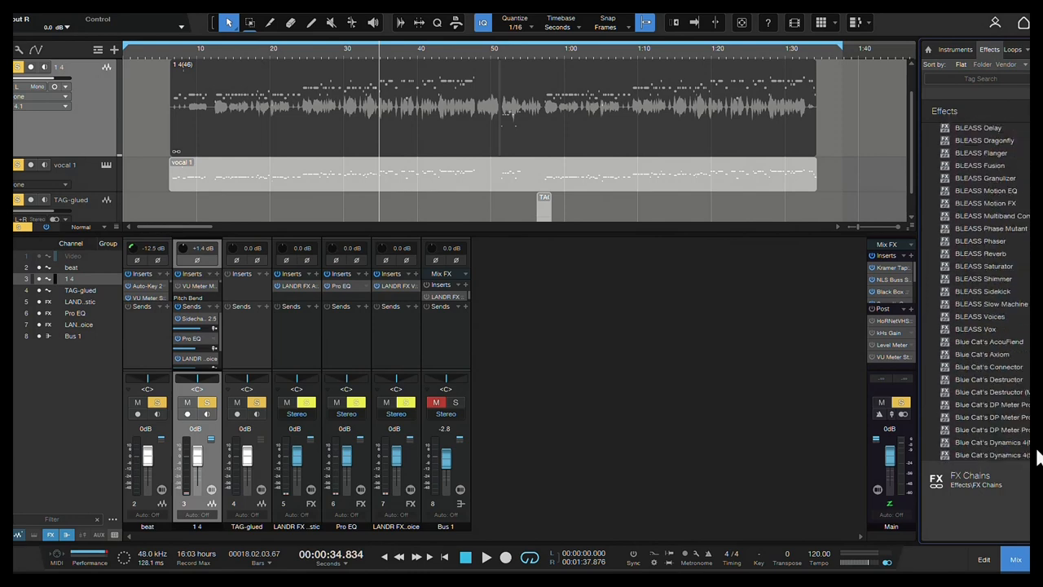
scroll("down", 3)
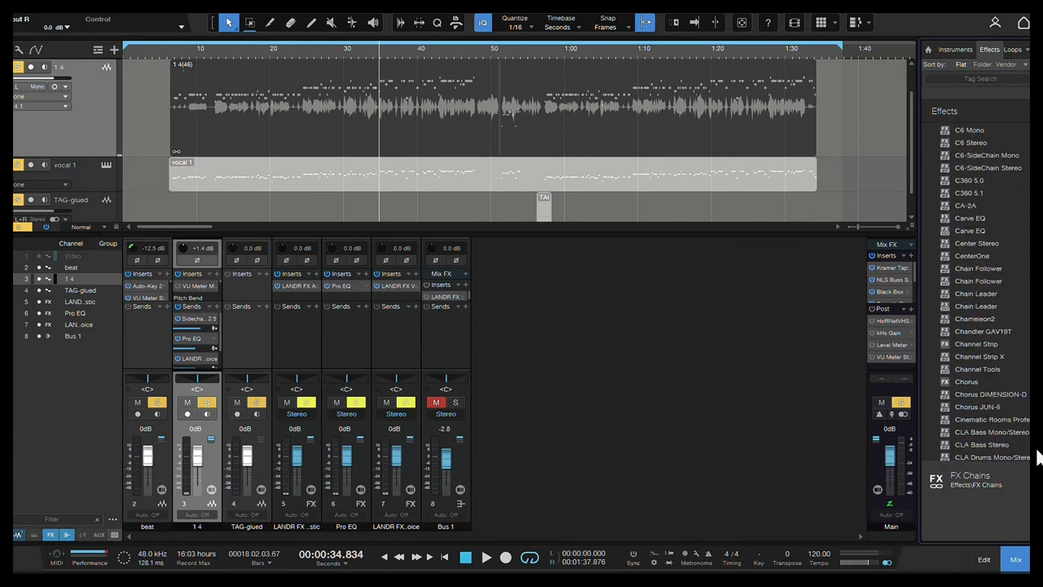
scroll("down", 3)
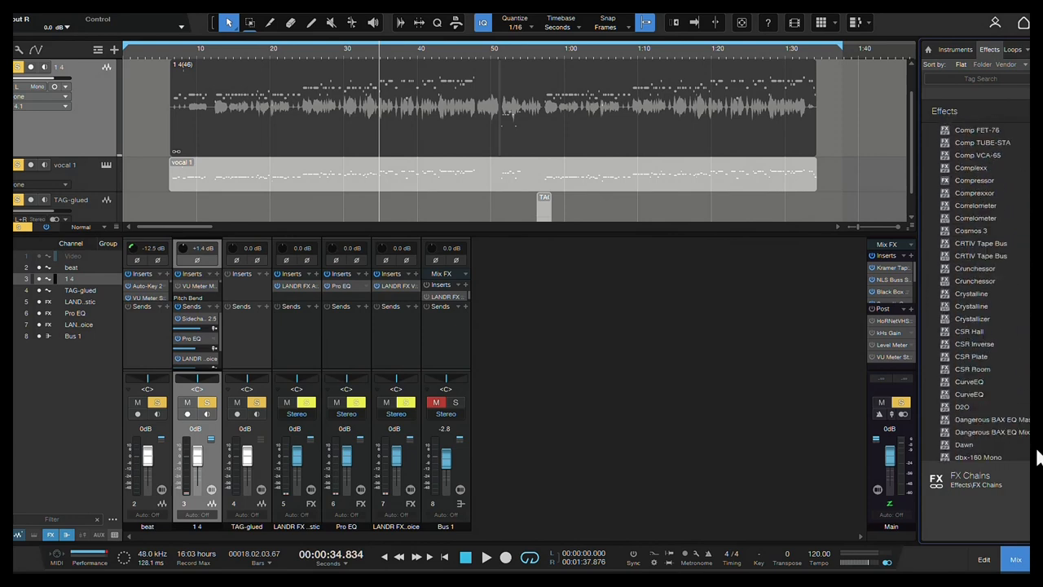
scroll("down", 3)
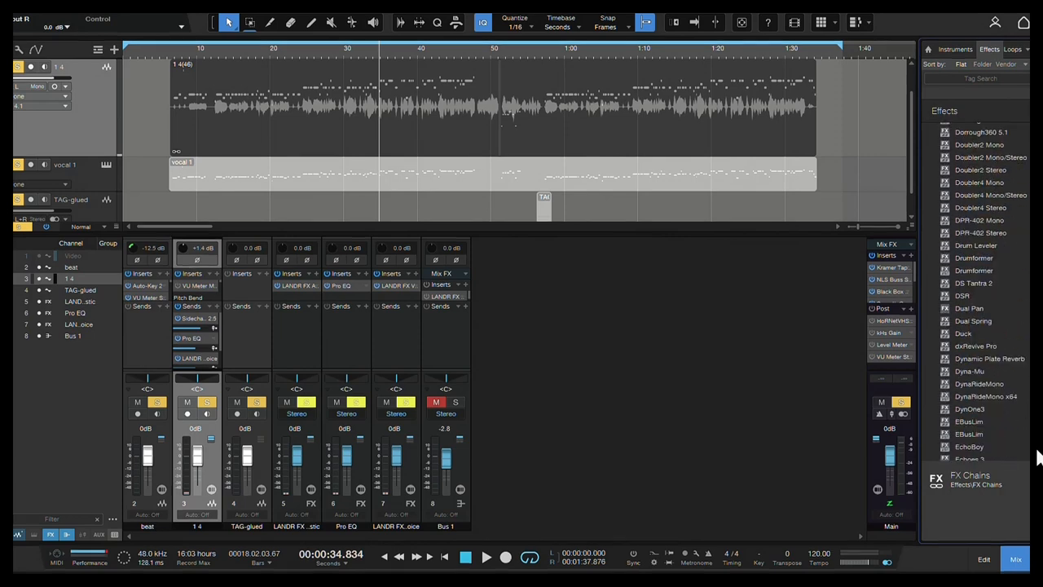
scroll("down", 3)
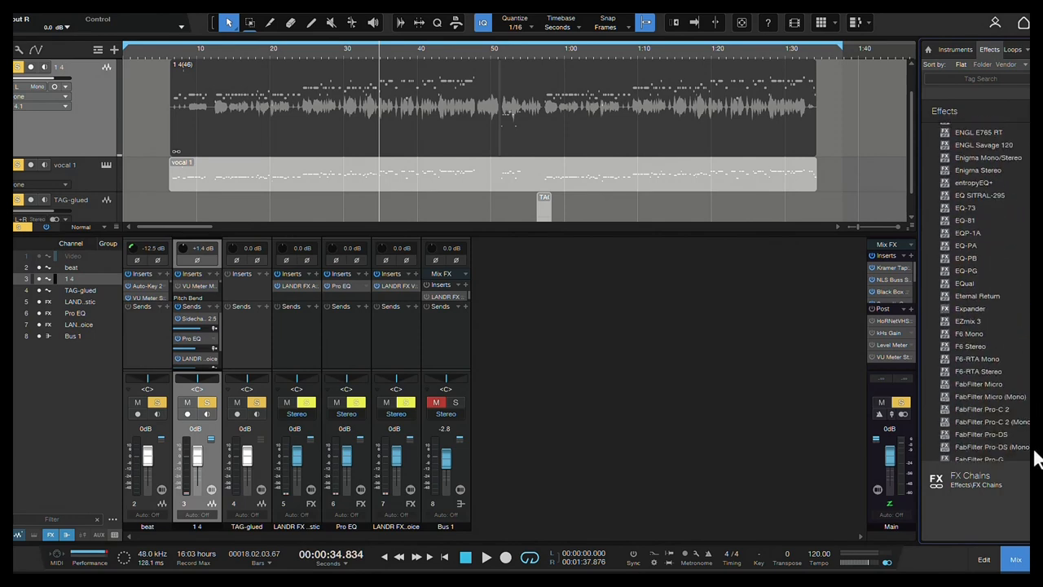
scroll("down", 3)
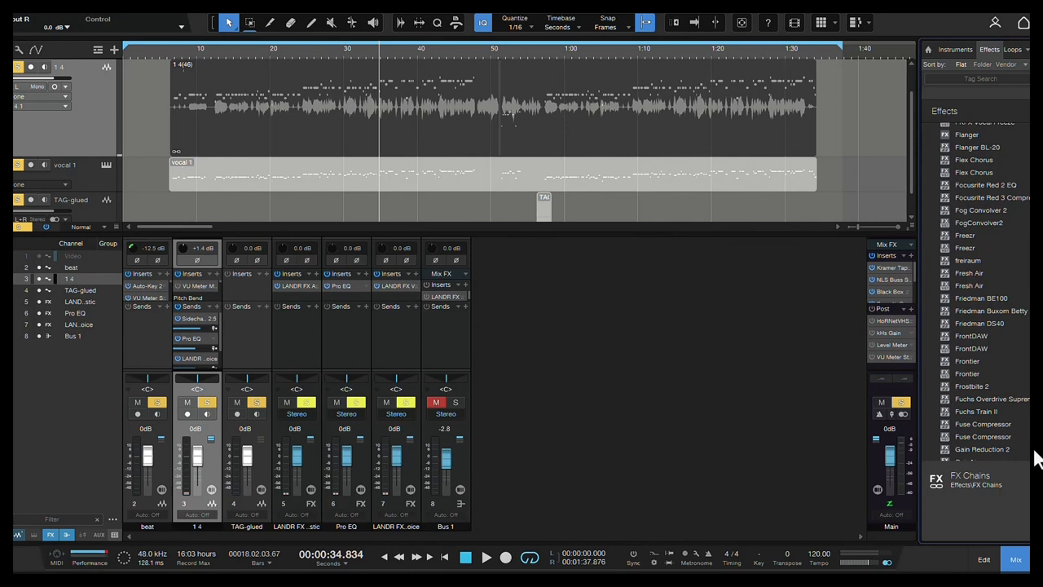
scroll("down", 3)
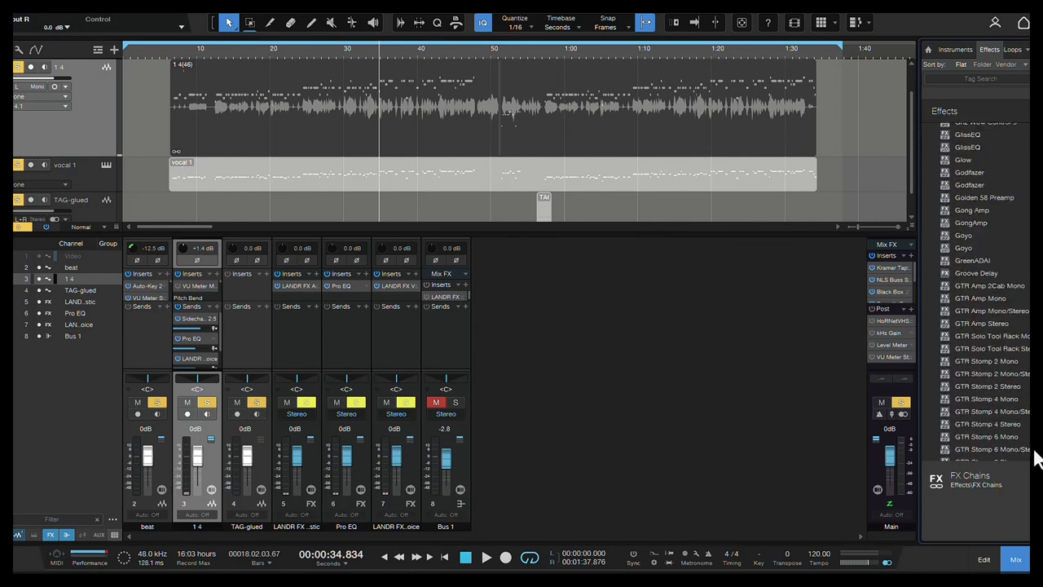
scroll("down", 3)
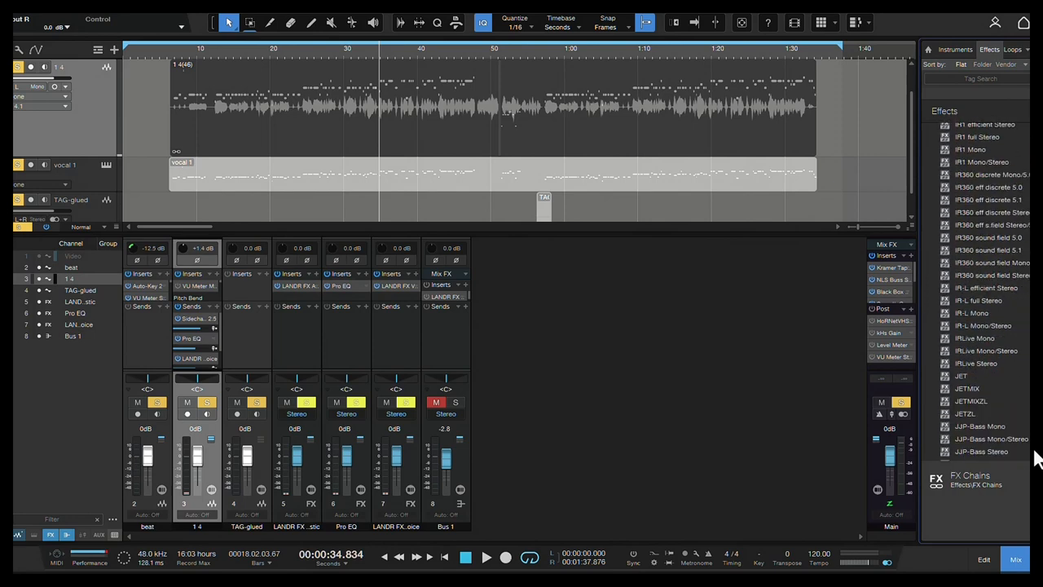
scroll("down", 3)
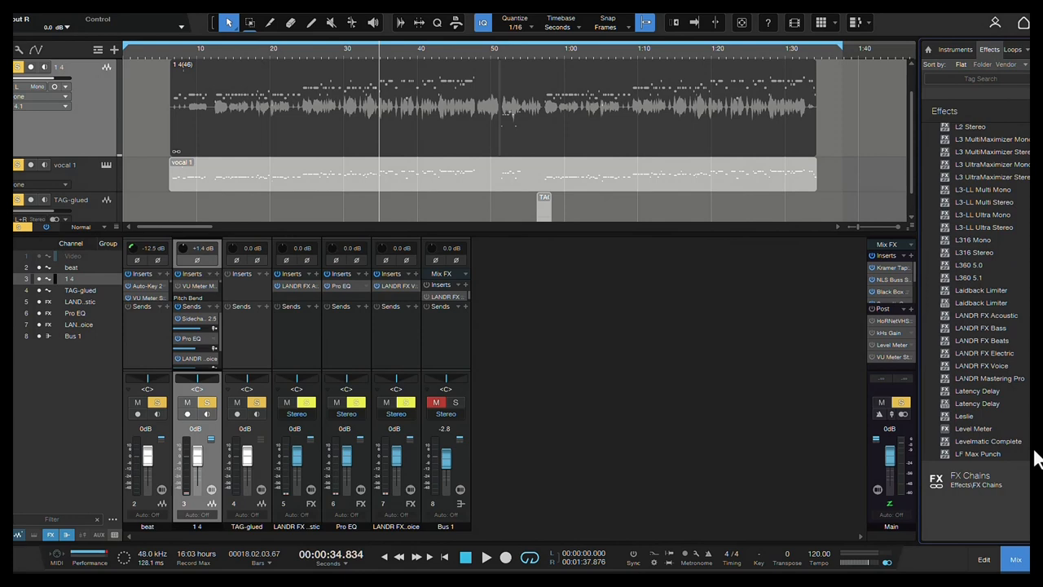
scroll("down", 3)
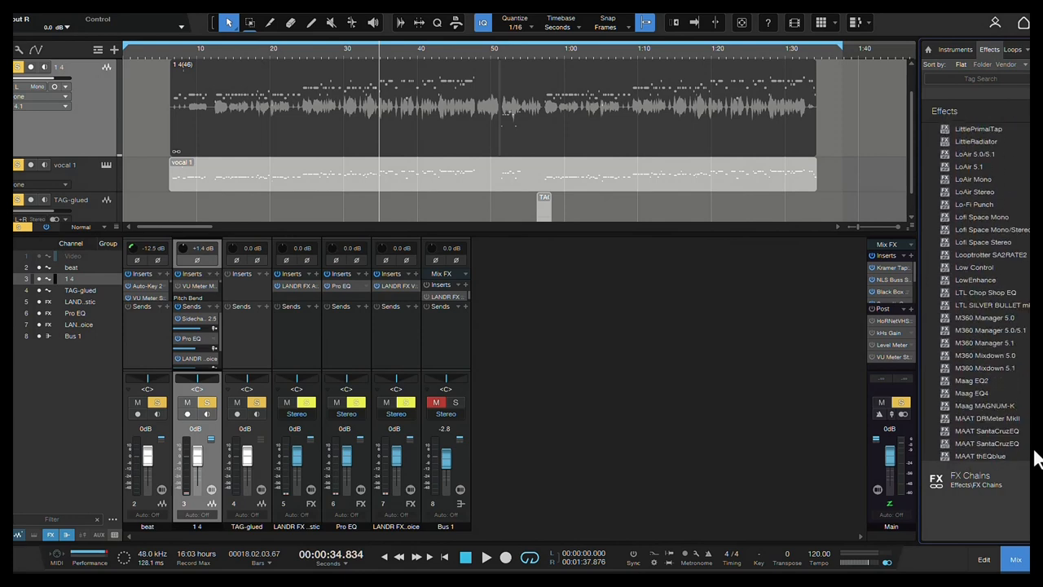
scroll("down", 3)
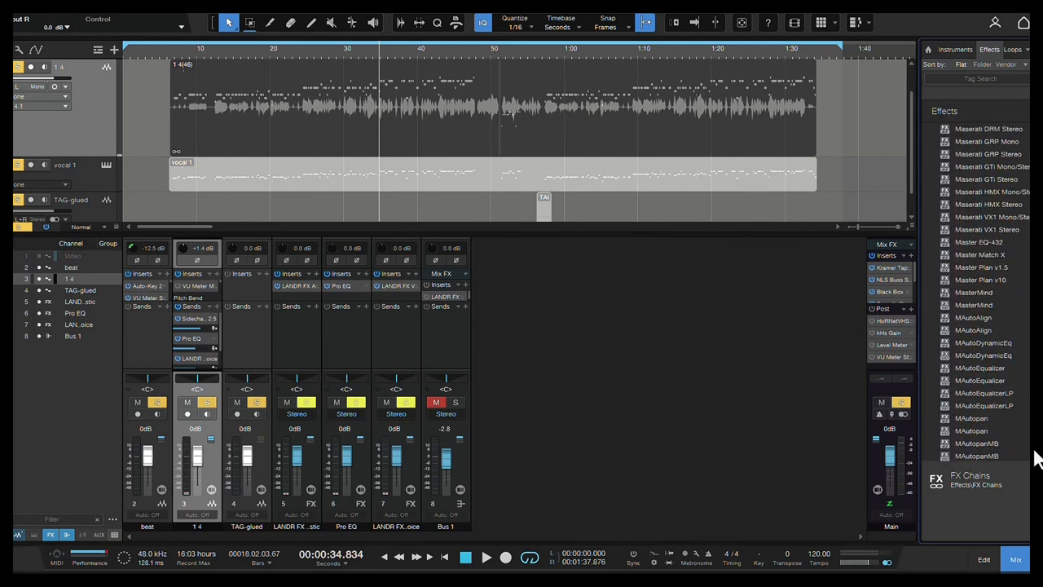
scroll("down", 3)
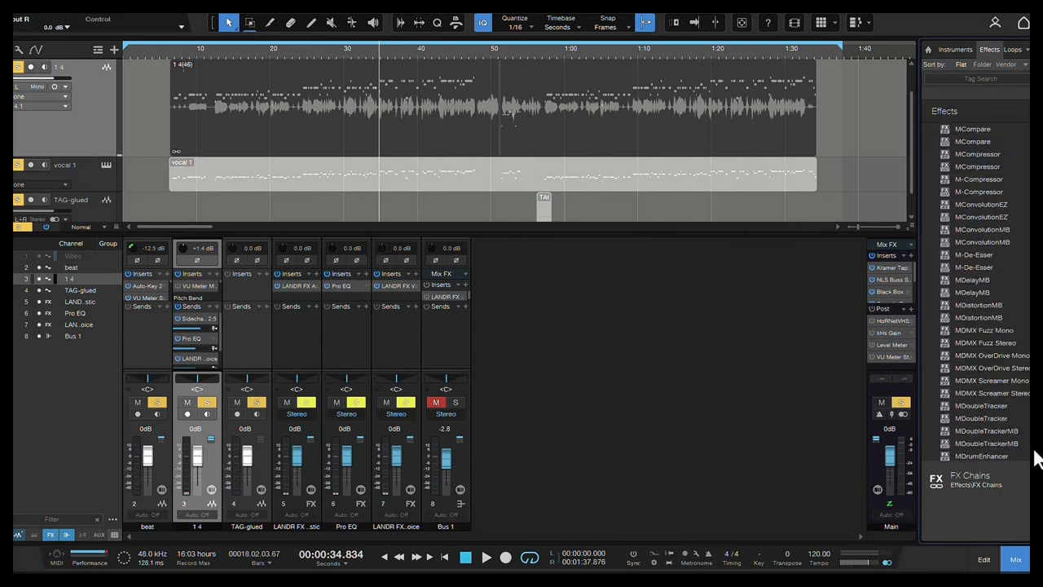
scroll("down", 3)
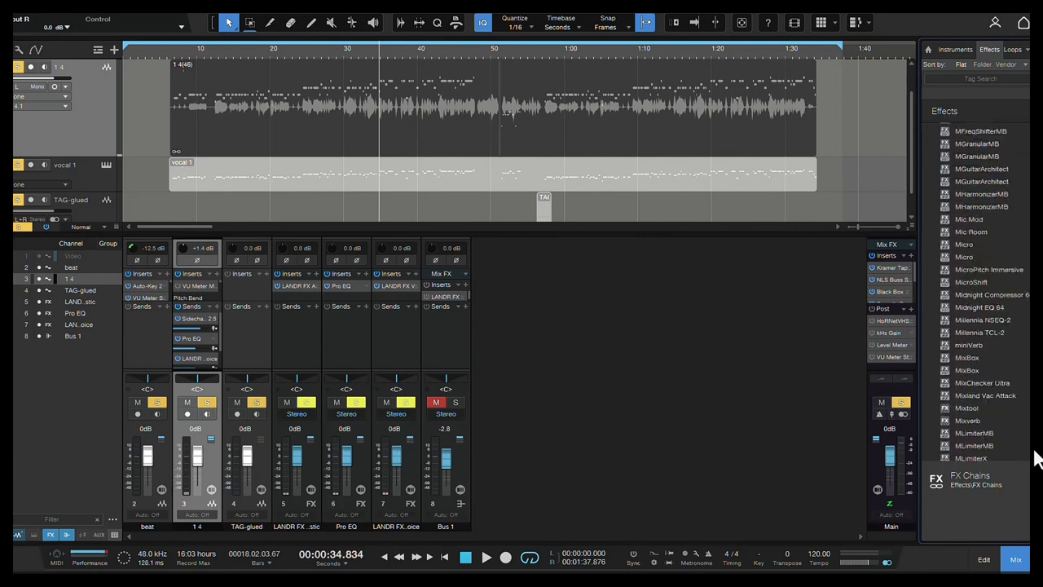
scroll("down", 3)
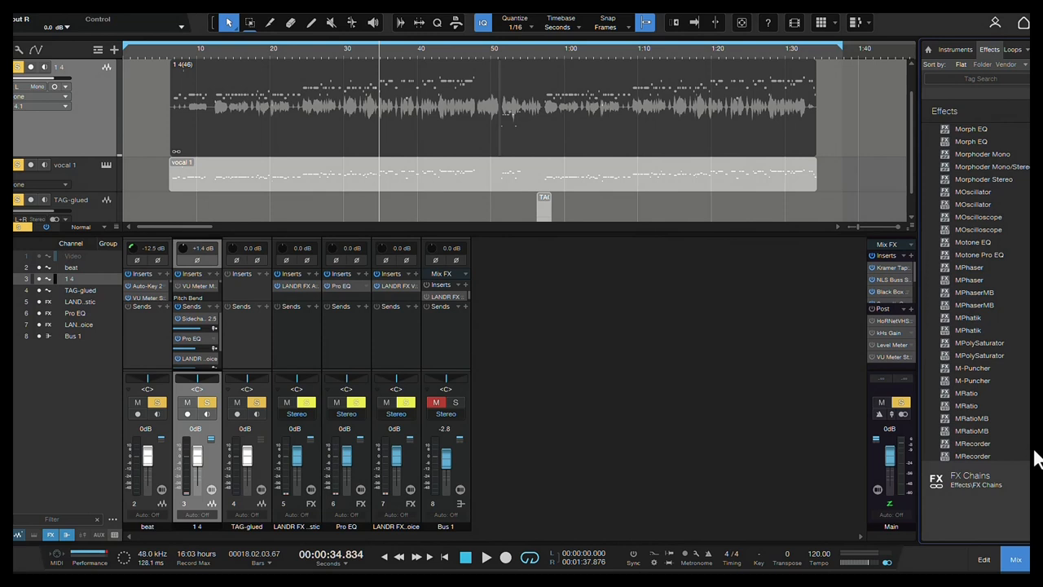
scroll("down", 3)
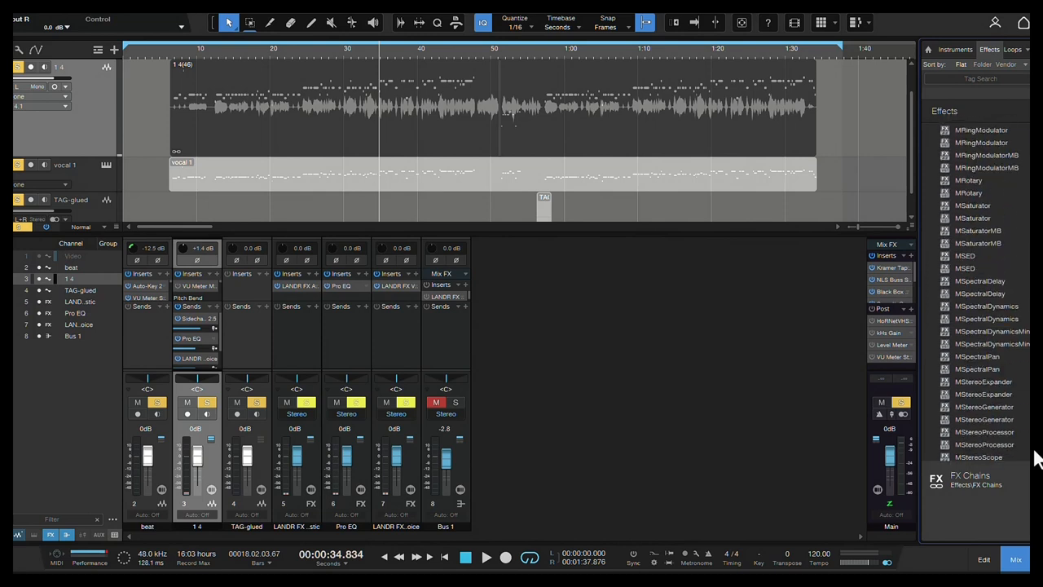
scroll("down", 3)
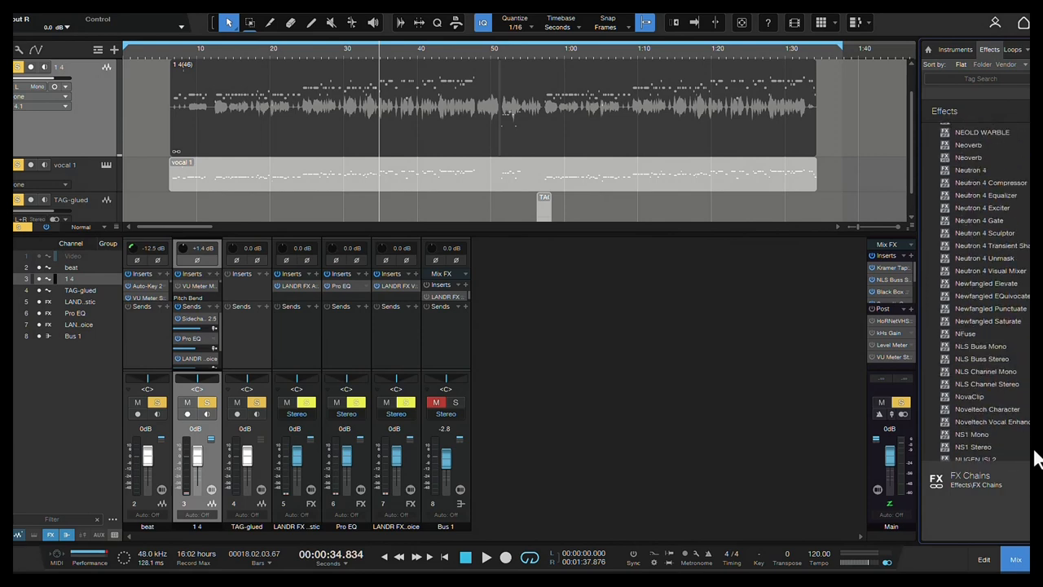
scroll("down", 3)
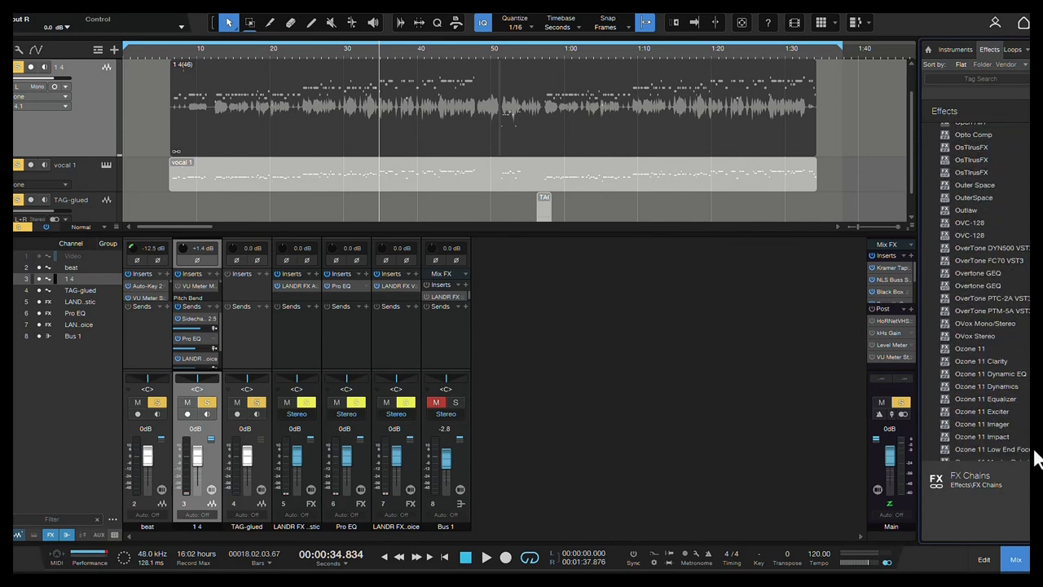
scroll("down", 3)
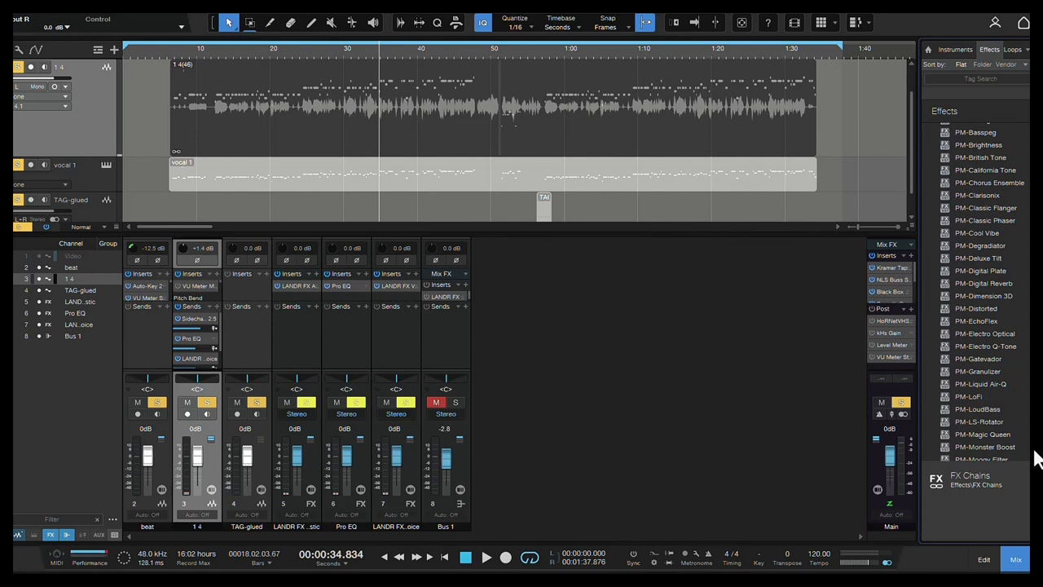
scroll("down", 3)
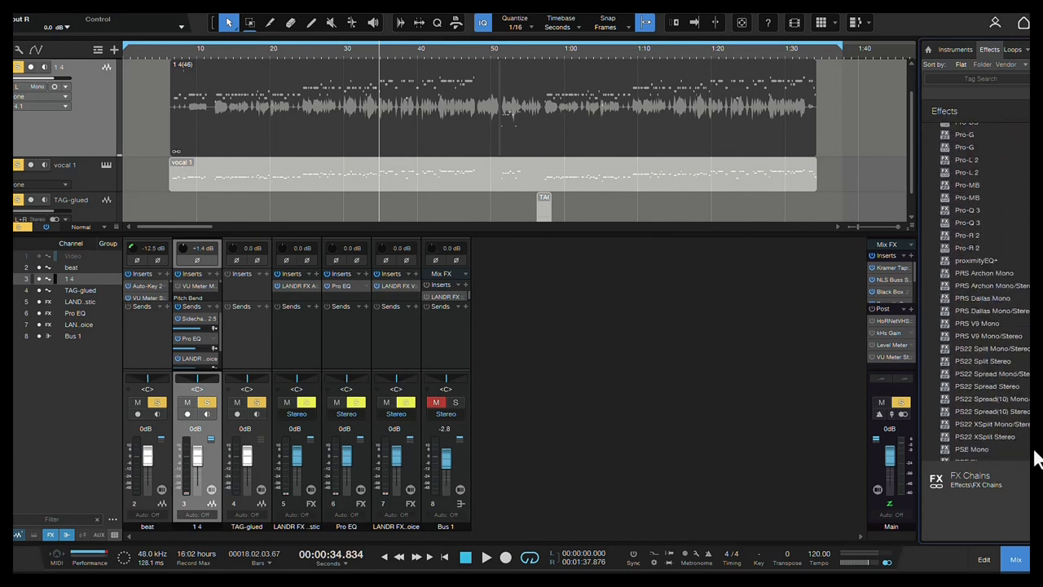
scroll("down", 3)
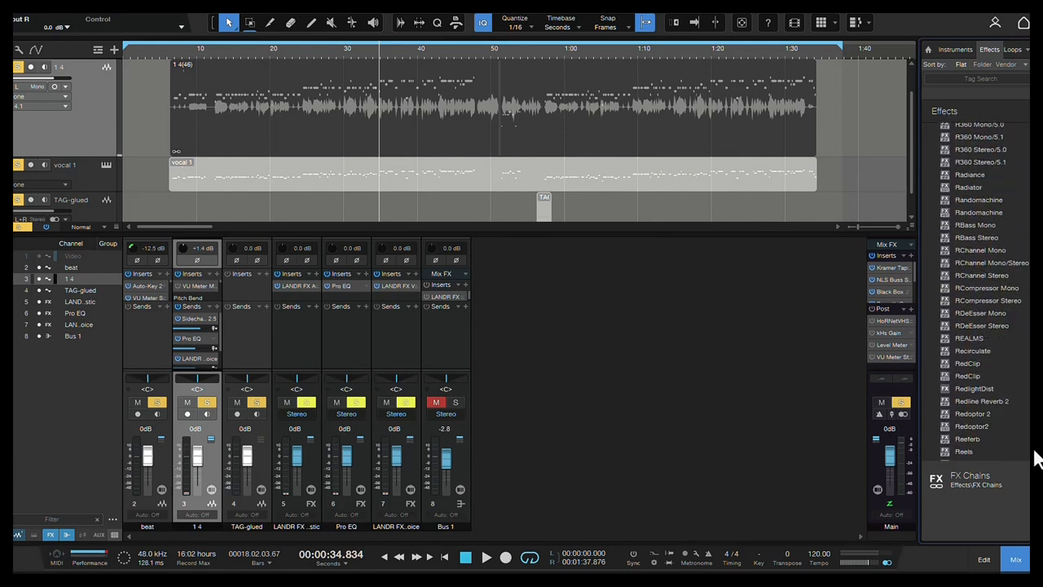
scroll("down", 3)
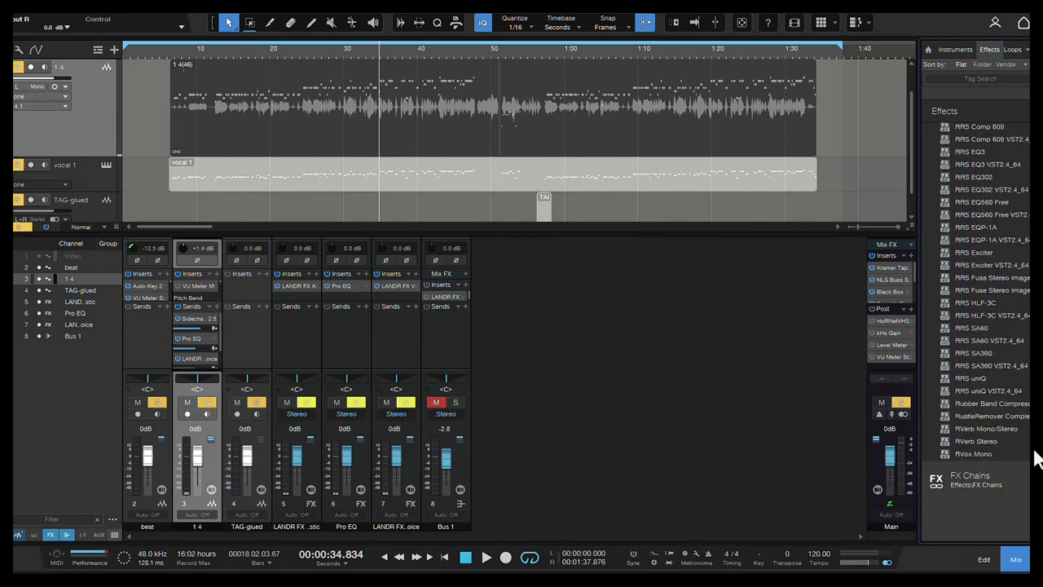
scroll("down", 3)
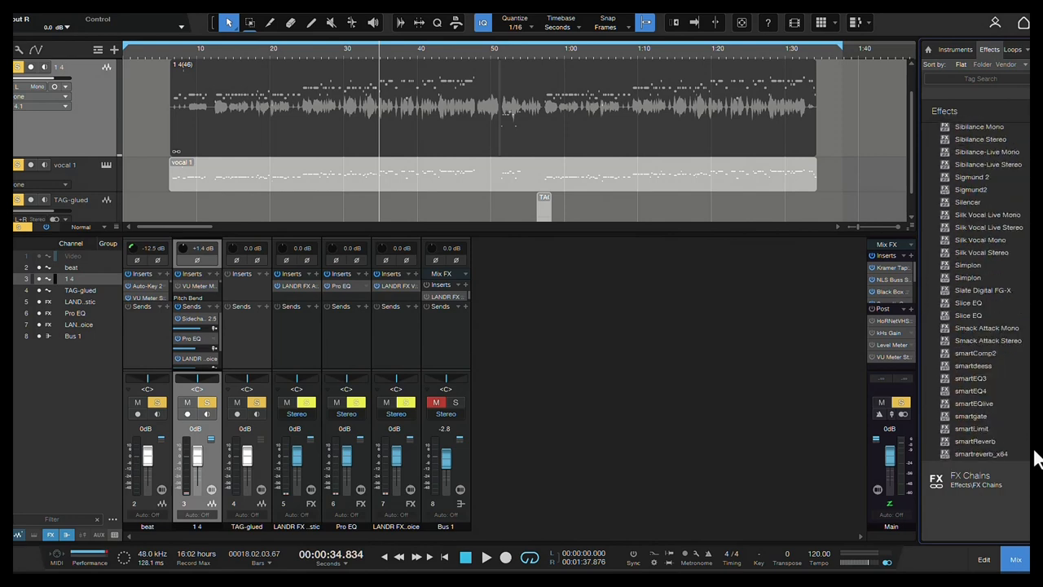
scroll("down", 3)
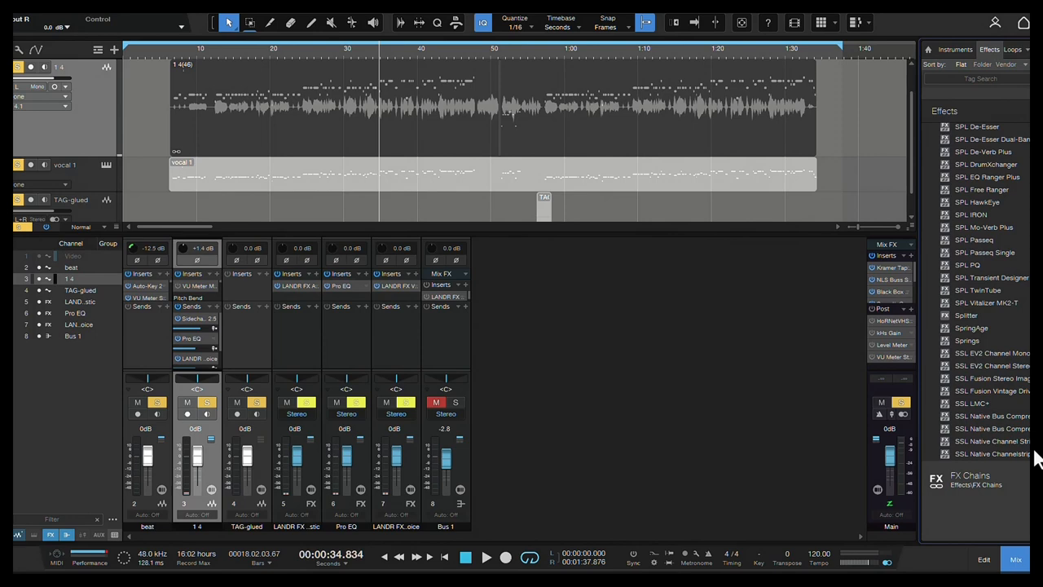
scroll("down", 3)
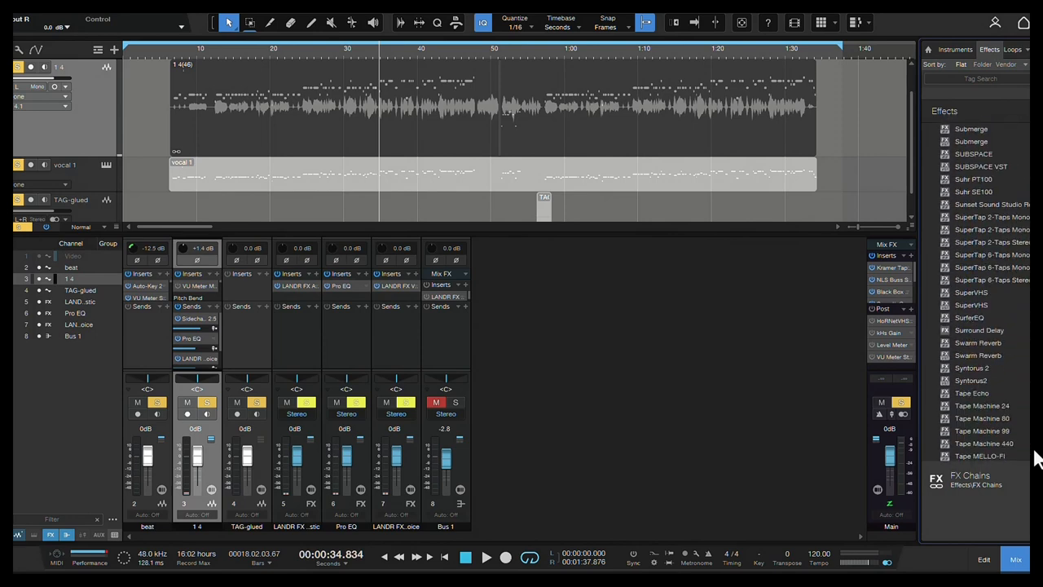
scroll("down", 3)
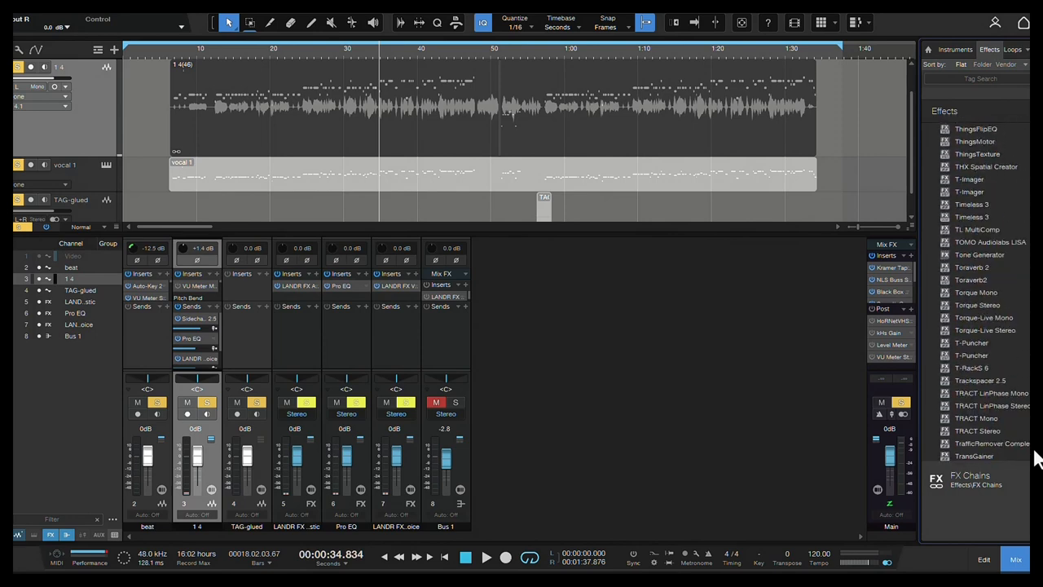
scroll("down", 3)
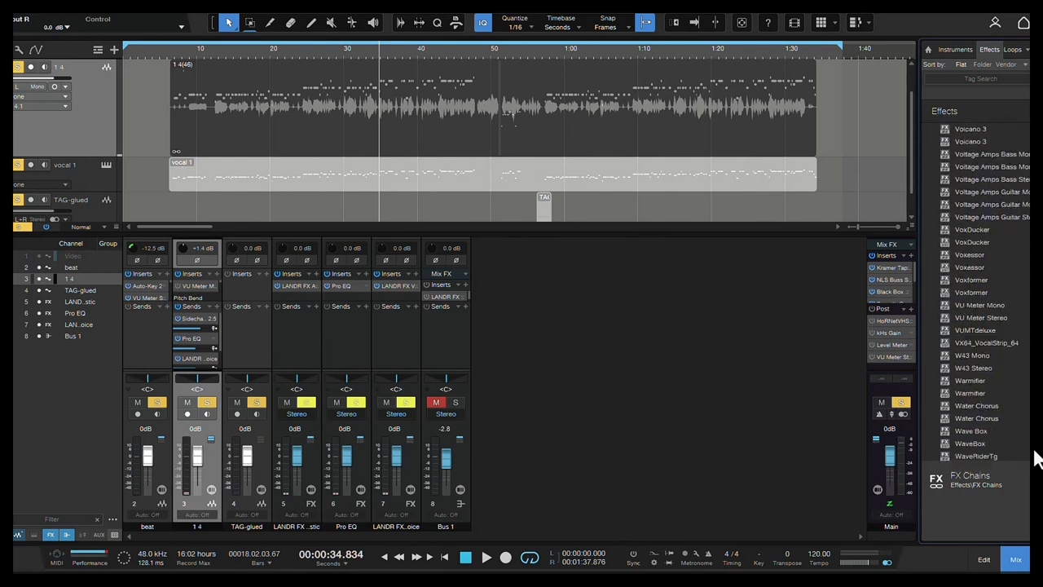
scroll("down", 3)
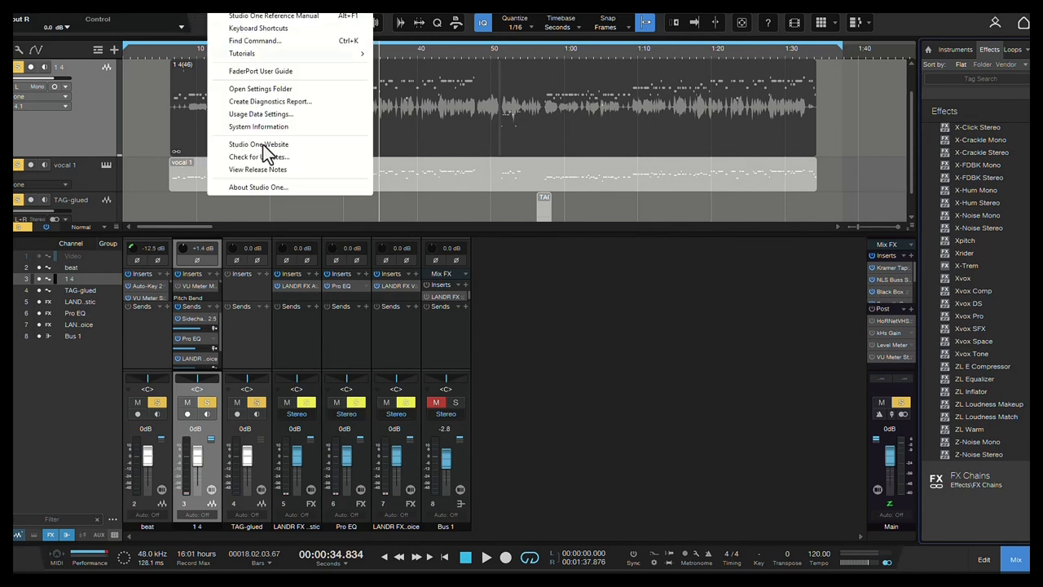
View Studio One's version and licence information in About, then dismiss it
left_click(258, 185)
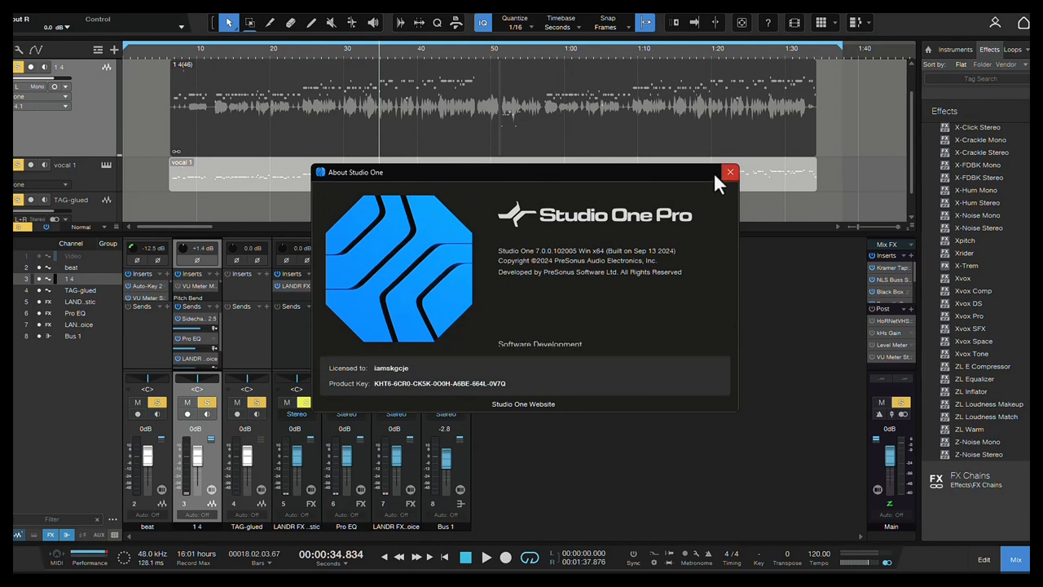
left_click(730, 173)
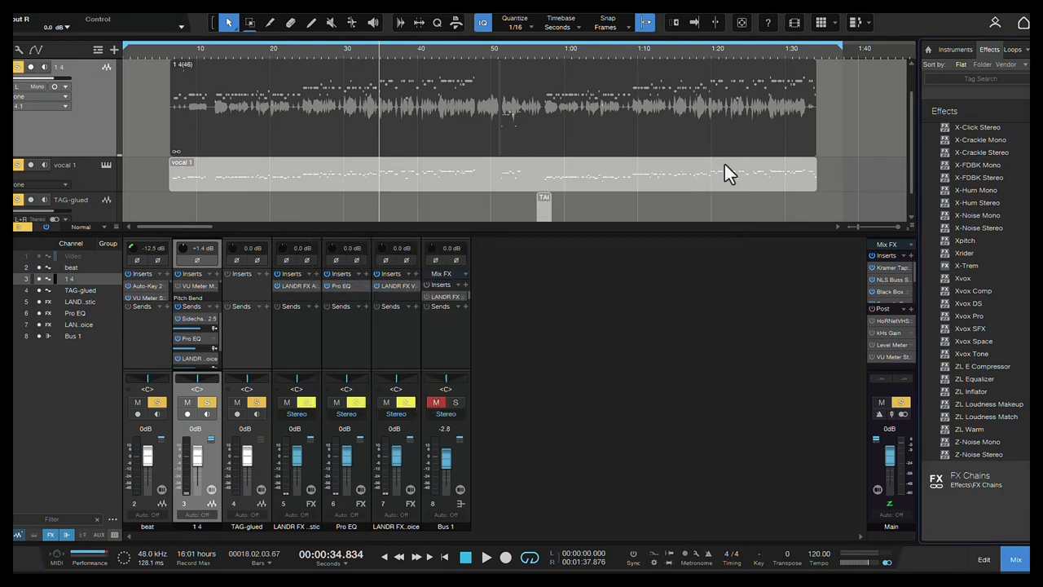